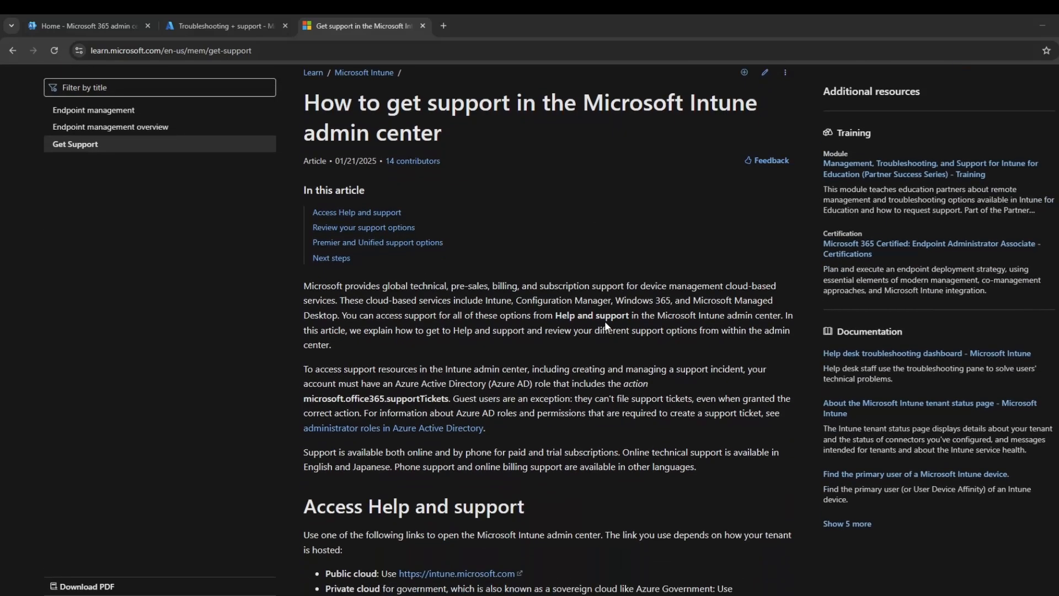
Step: Go to Troubleshooting + support from All services
scroll("down", 3)
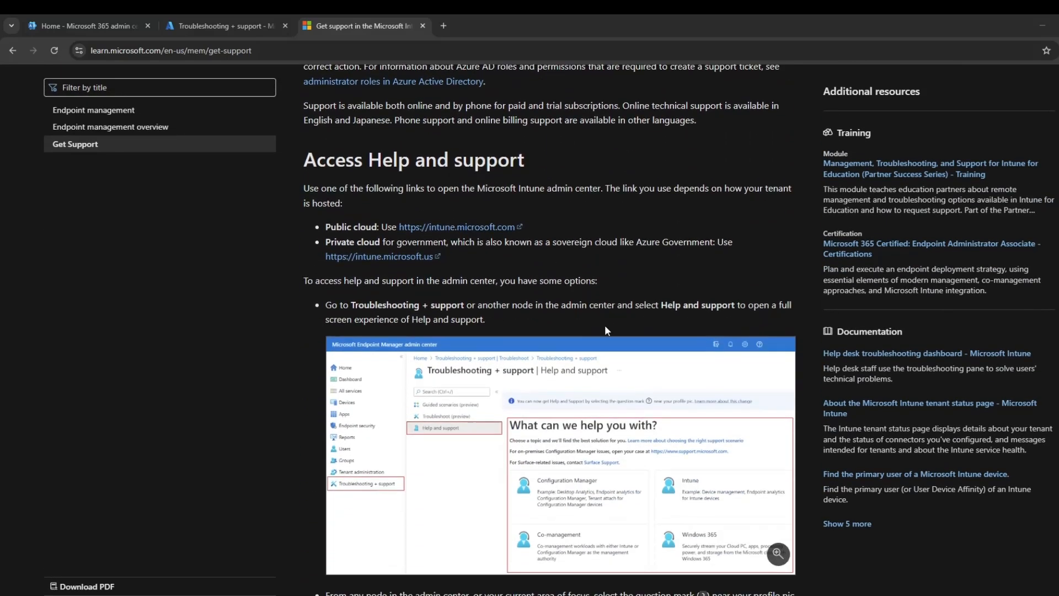
scroll("down", 3)
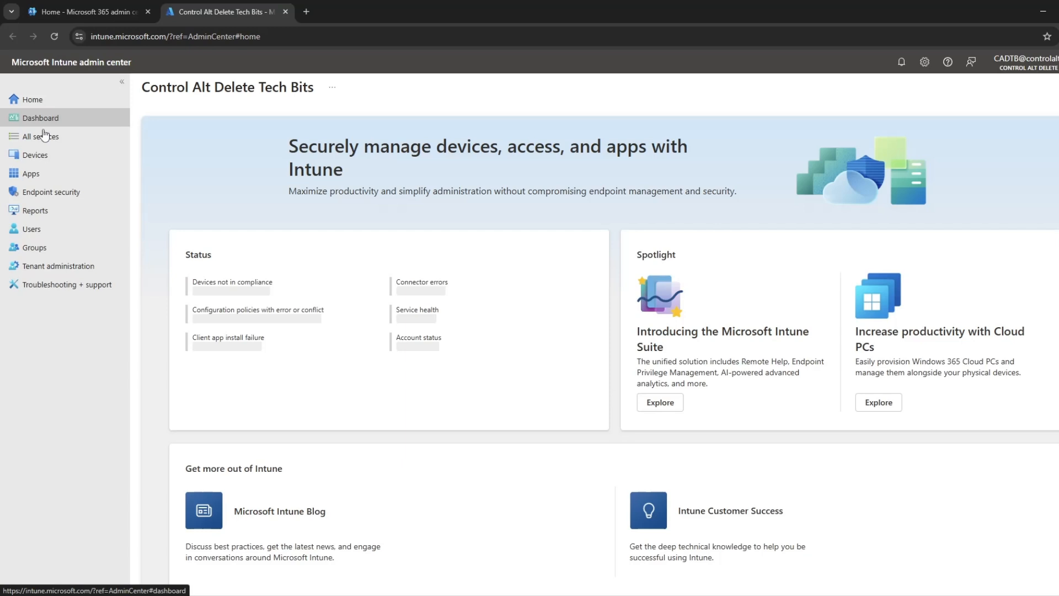
left_click(40, 136)
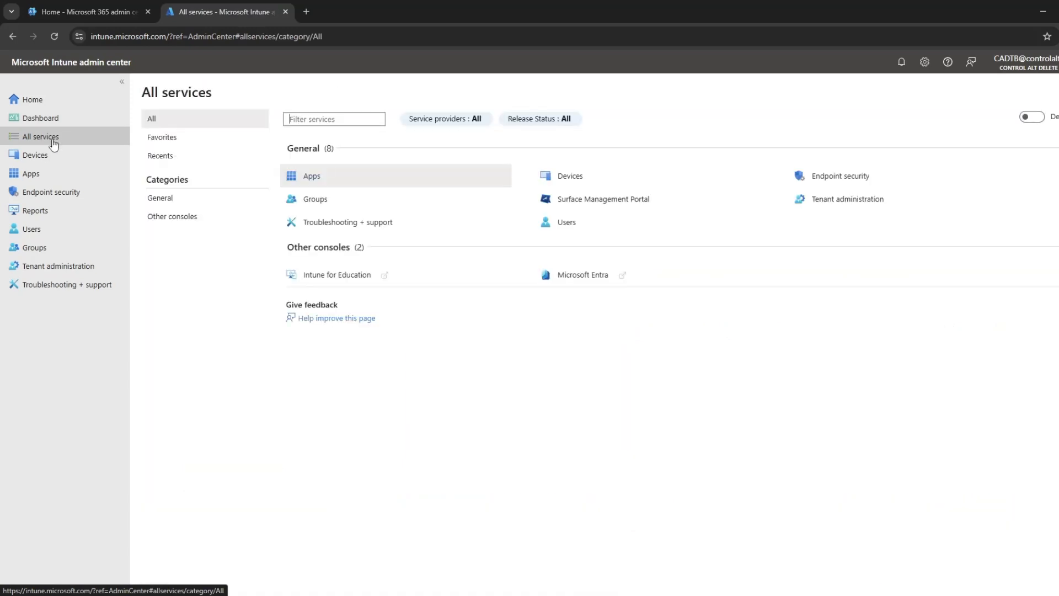
mouse_move(66, 283)
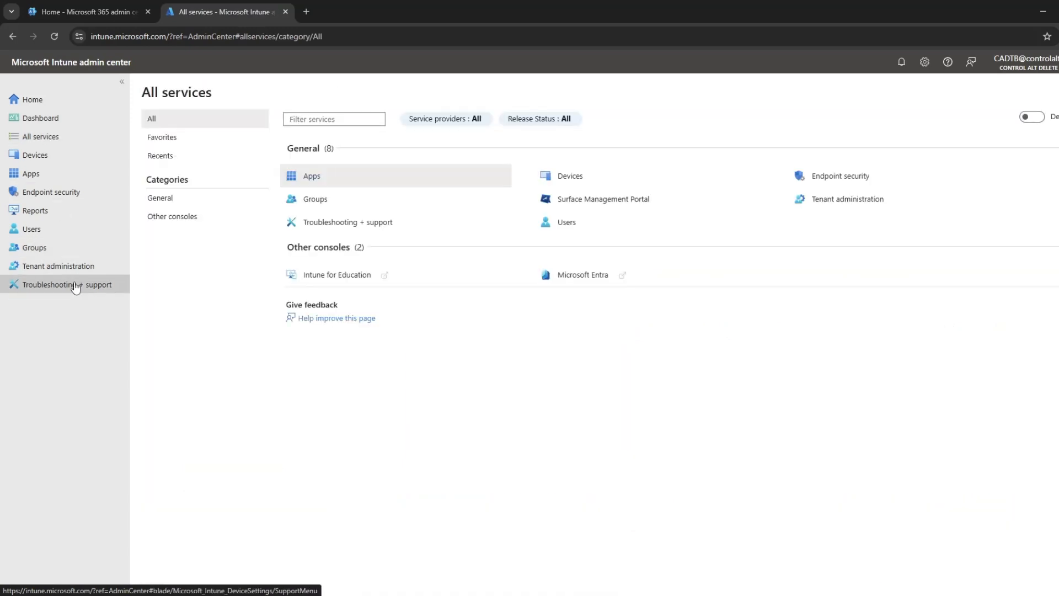
left_click(68, 284)
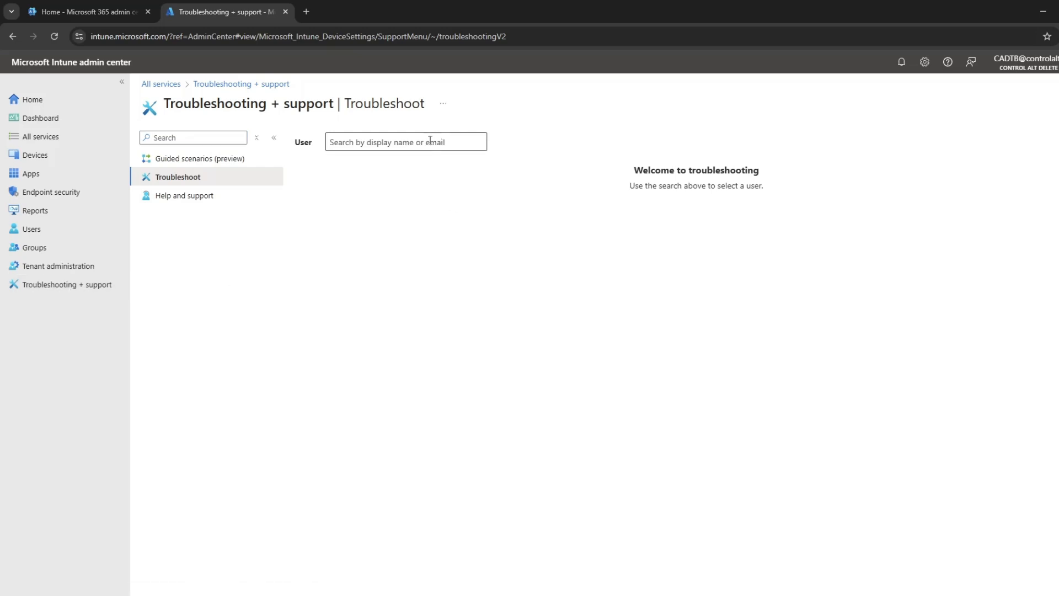
Step: Review a user's troubleshooting summary and devices, then move to Help and support
left_click(405, 142)
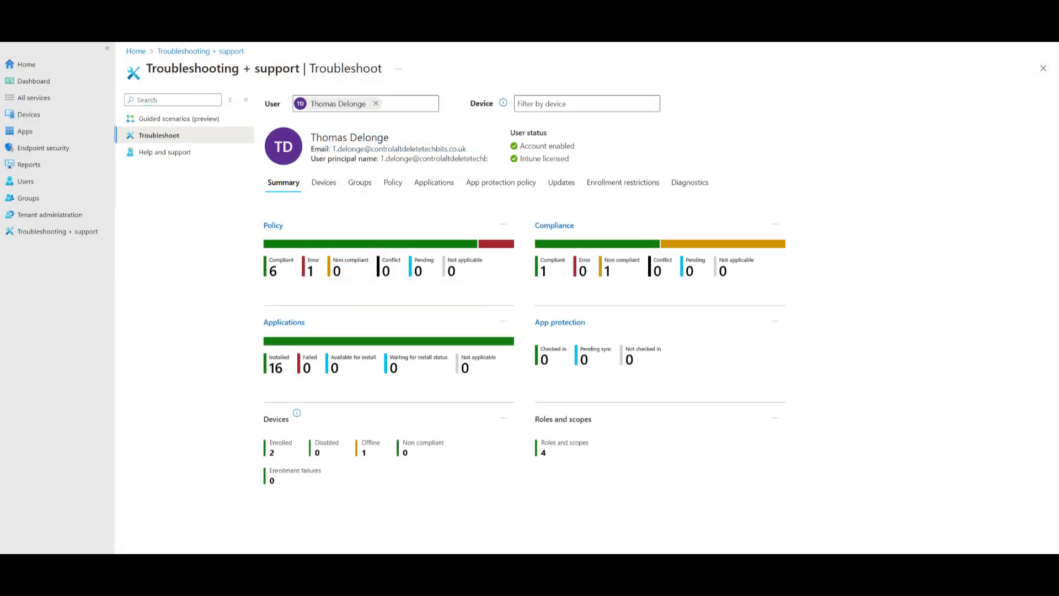
left_click(323, 182)
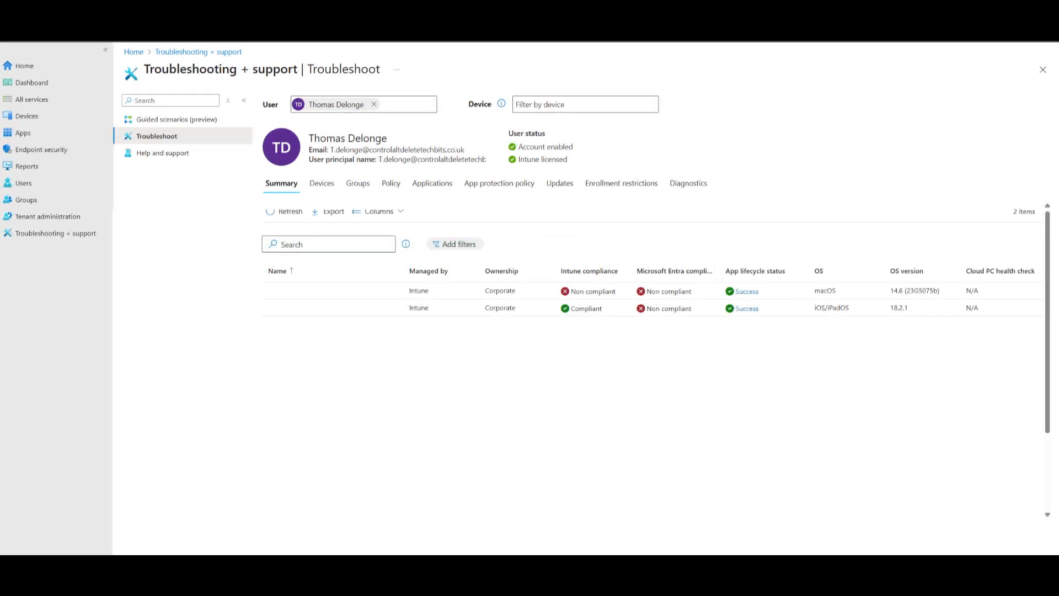
left_click(161, 152)
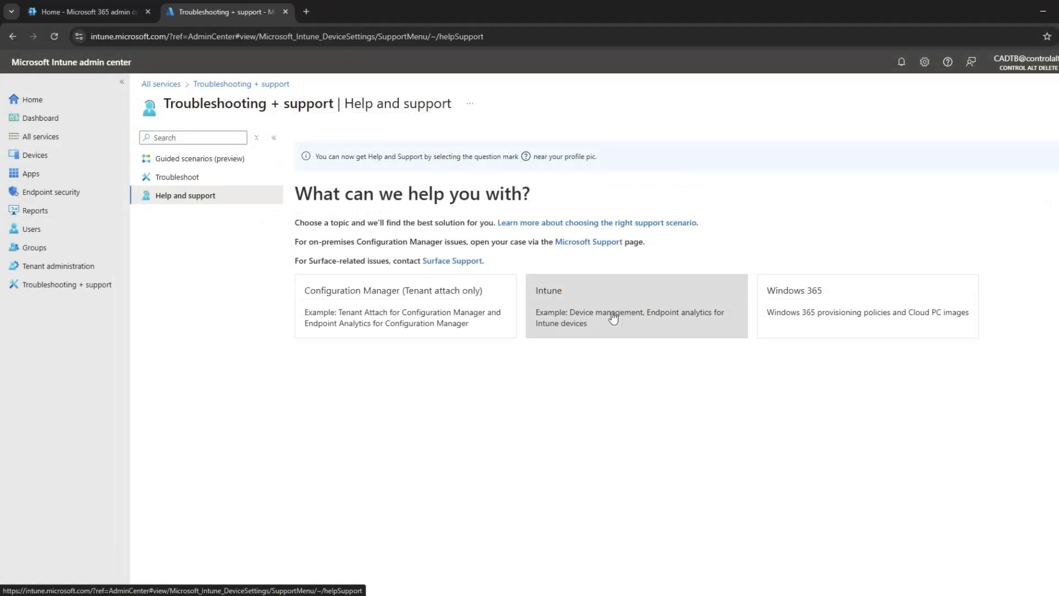
Step: Ask Intune support 'Need help with enrolling a Windows device to Intune'
left_click(635, 306)
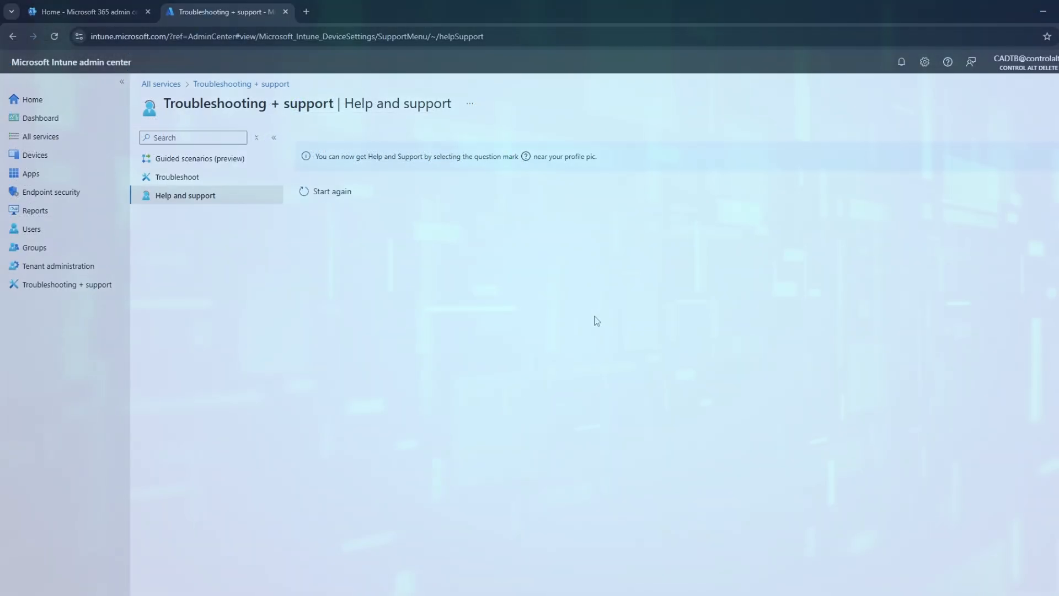
left_click(331, 191)
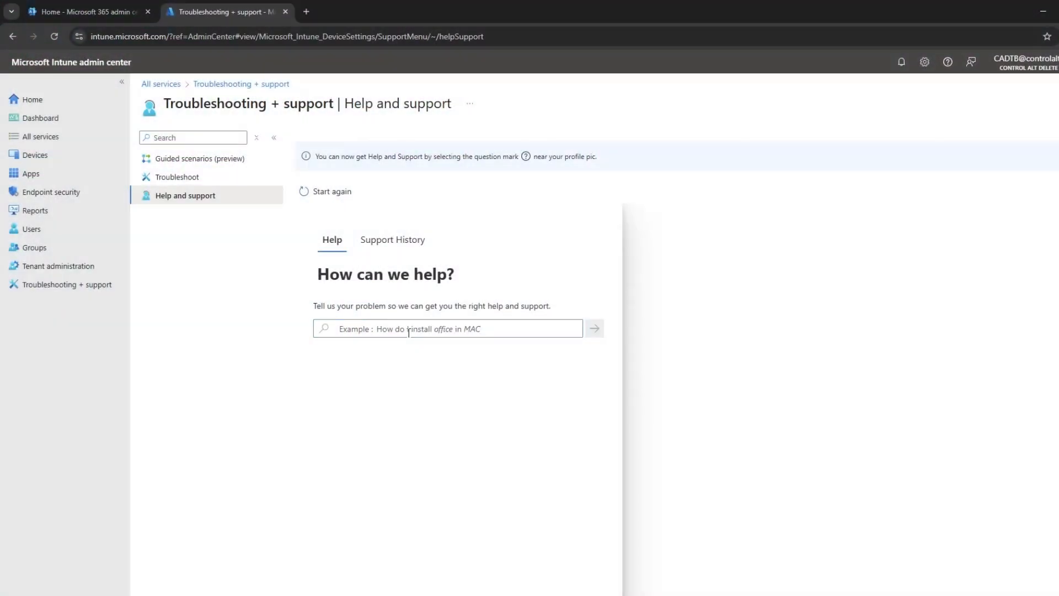
type("Need help with enrolling a Windows device to Intune")
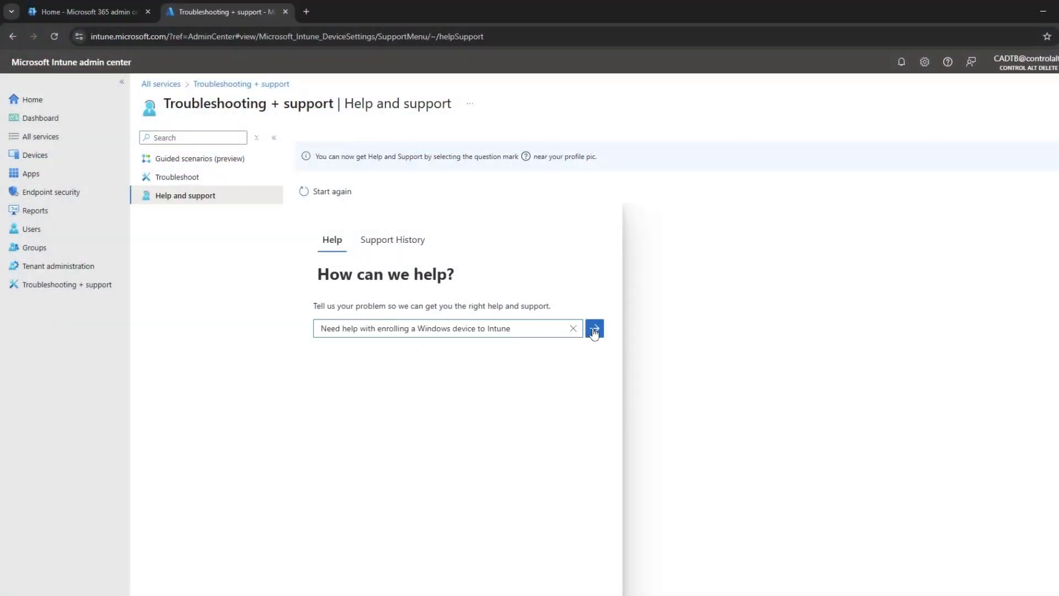
left_click(594, 329)
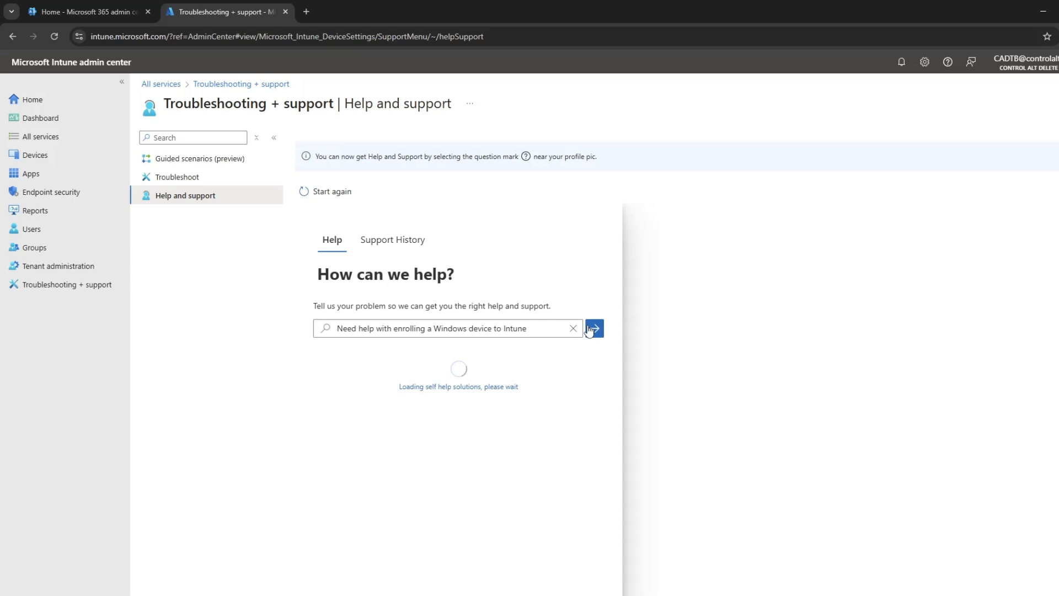
left_click(594, 329)
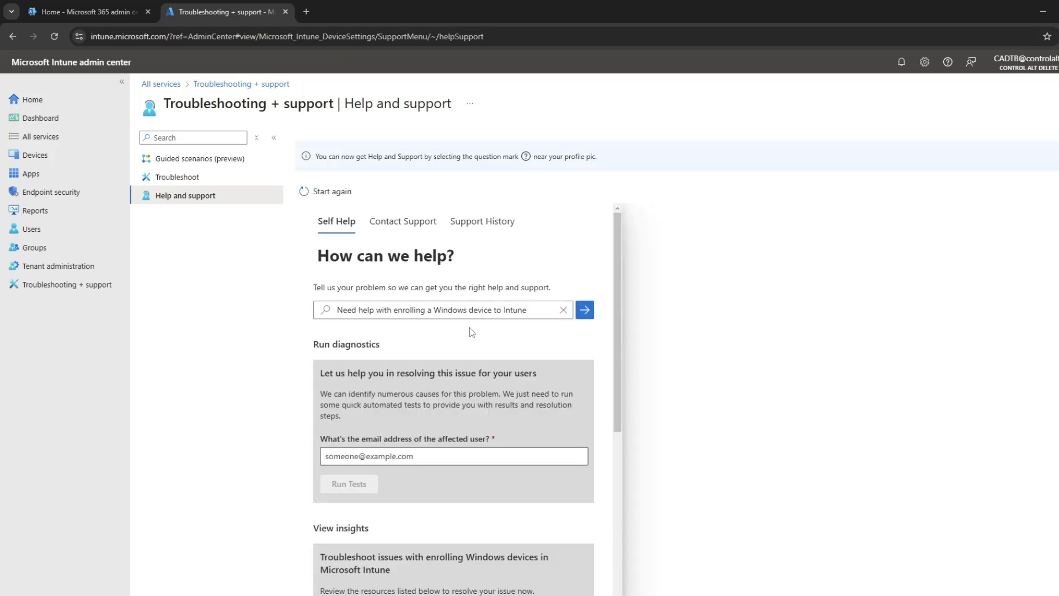
Step: Review the enrollment error scenarios article, then return to the Self Help overview
scroll("down", 3)
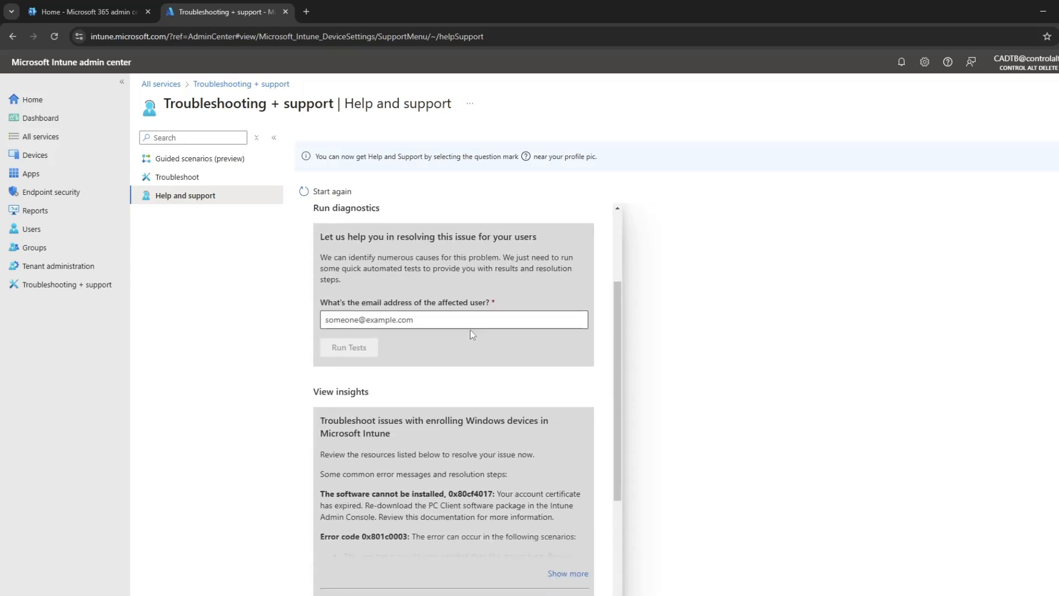
scroll("down", 3)
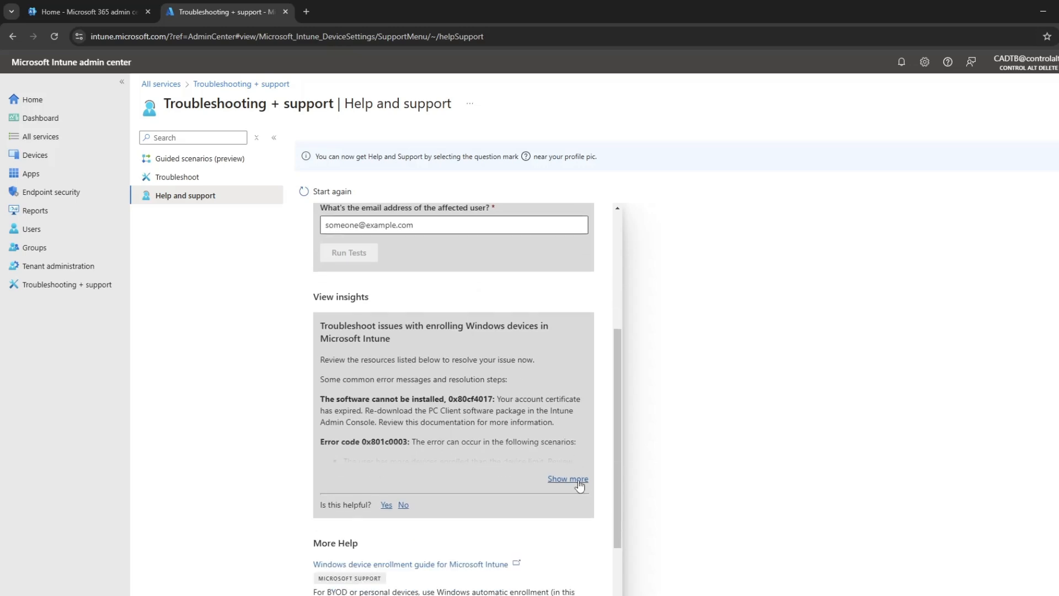
left_click(567, 478)
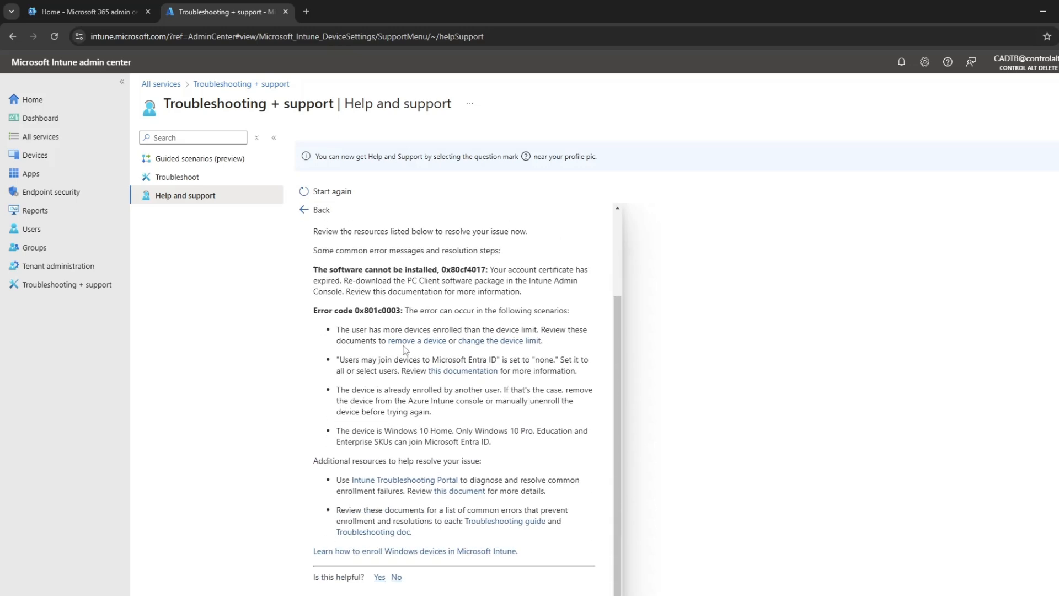
mouse_move(509, 341)
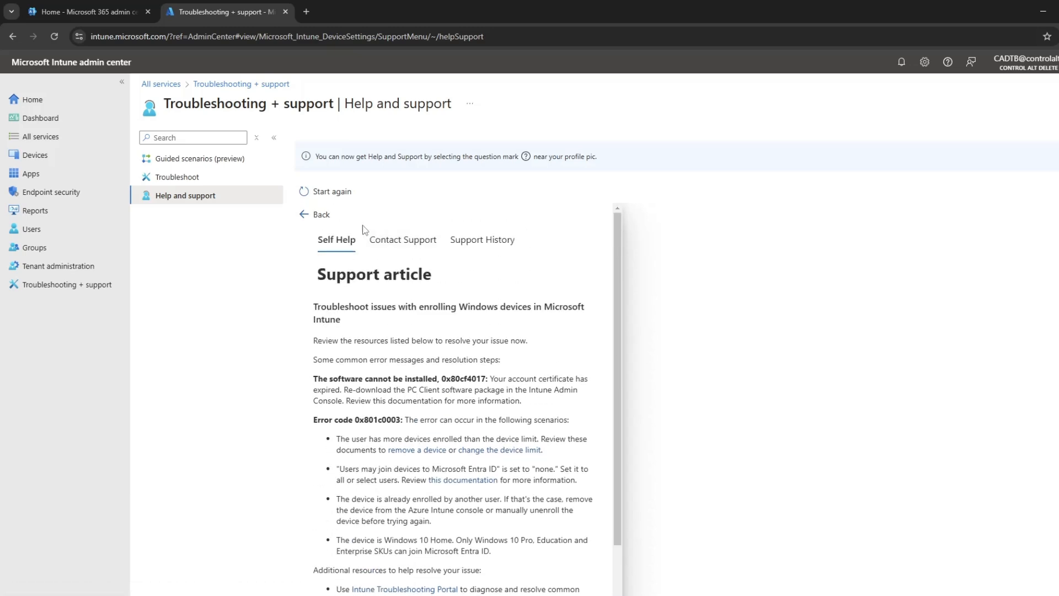
left_click(319, 213)
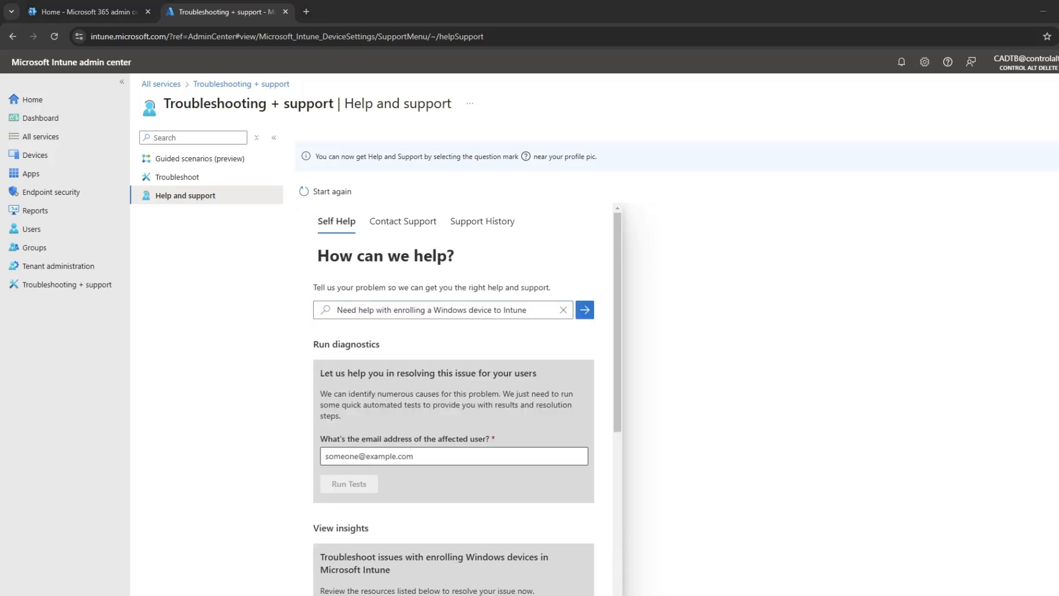
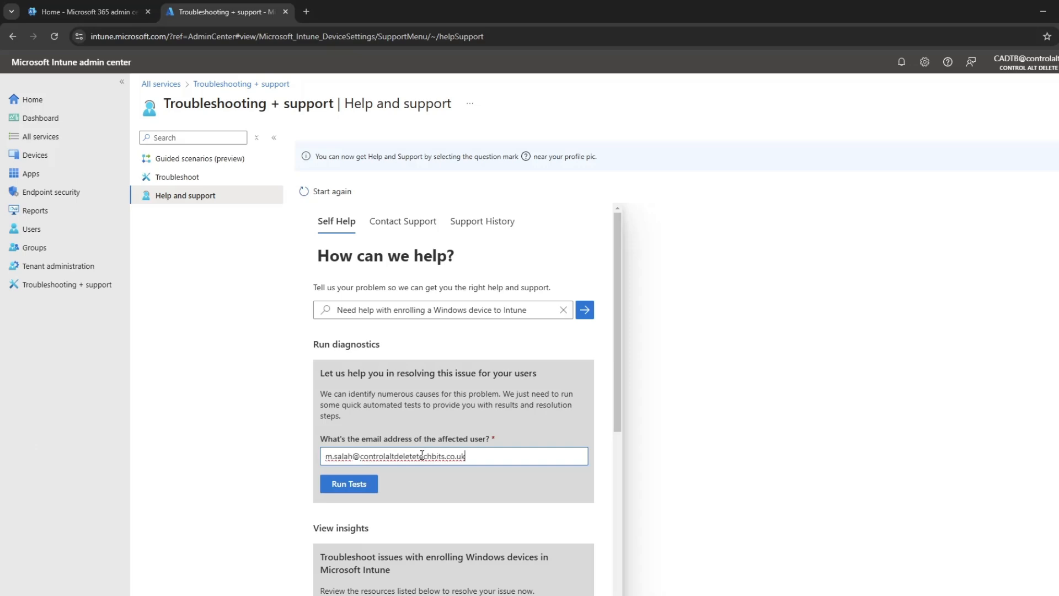
left_click(349, 483)
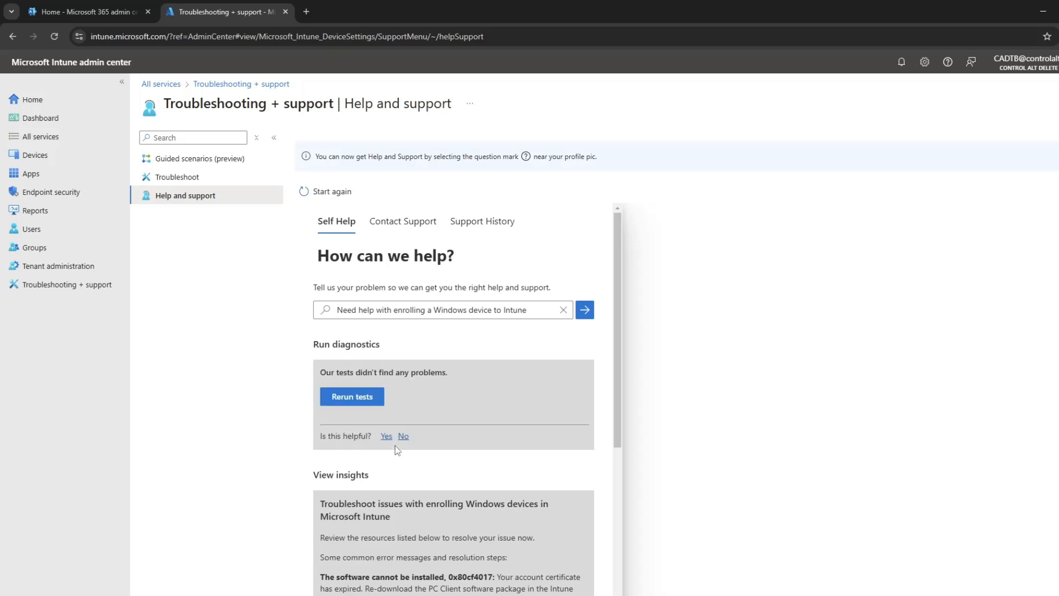
mouse_move(264, 272)
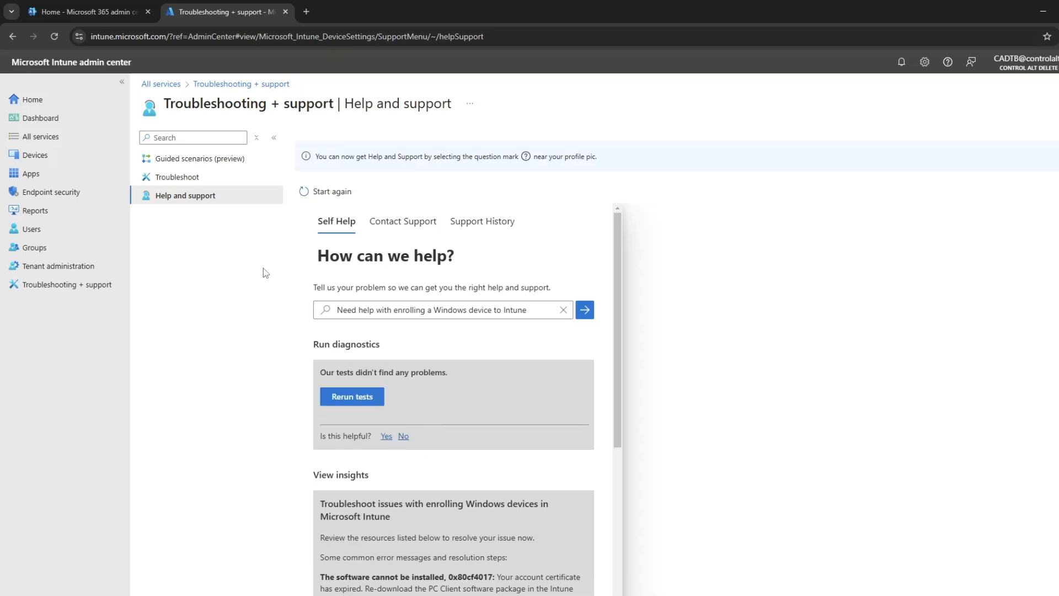
left_click(178, 177)
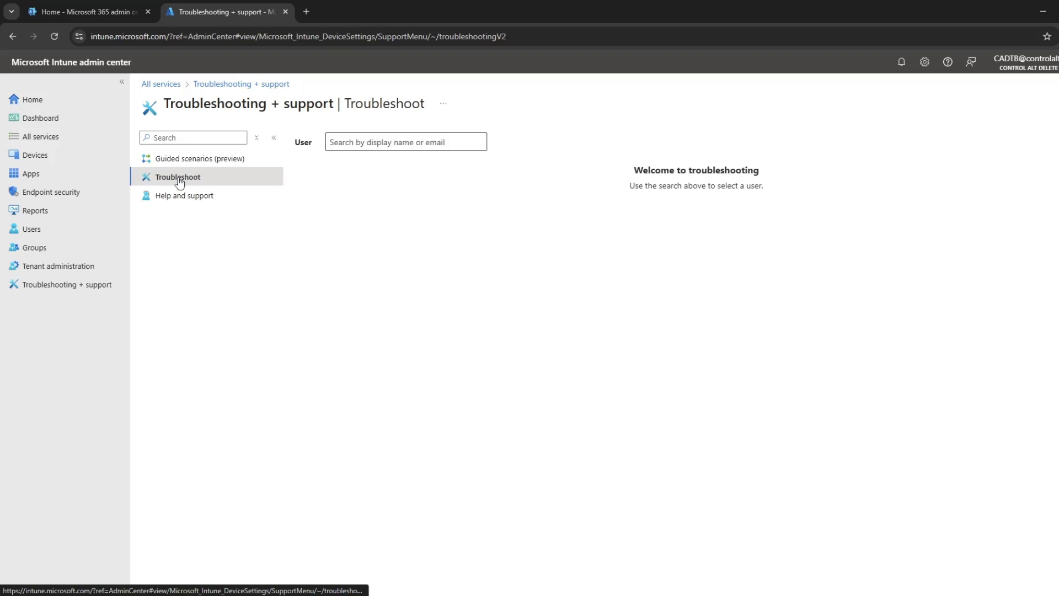
Step: Review the affected user's enrollment restrictions, then return to Help and support
left_click(404, 142)
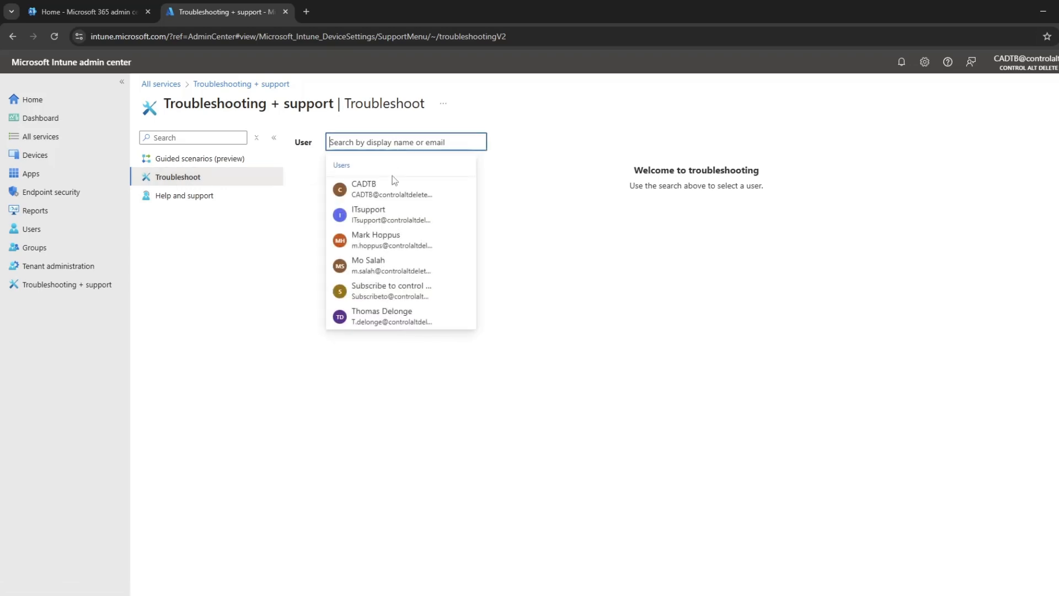
left_click(375, 266)
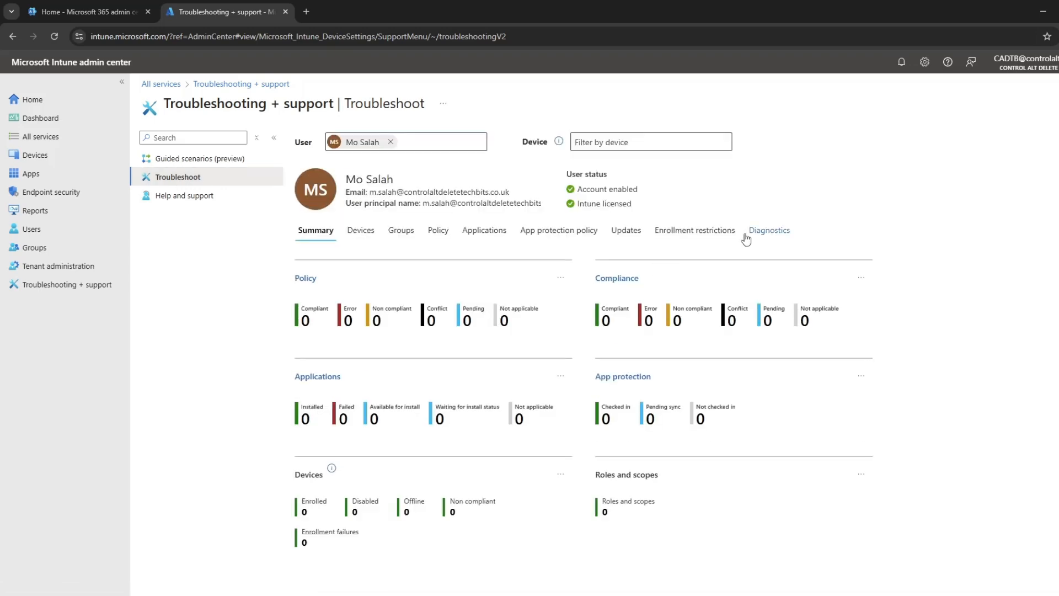
left_click(692, 229)
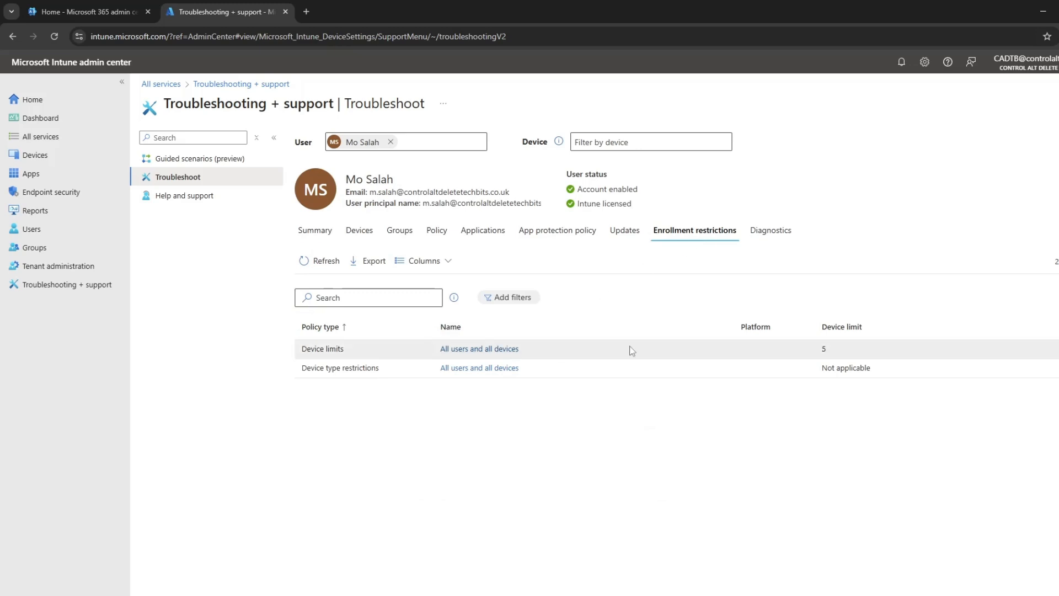
mouse_move(494, 360)
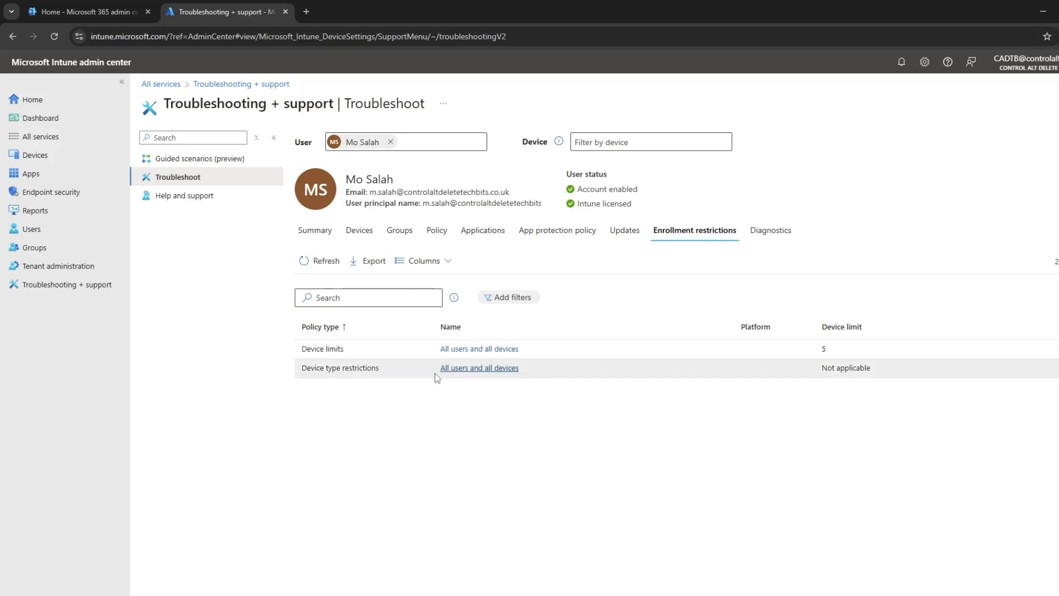
left_click(184, 195)
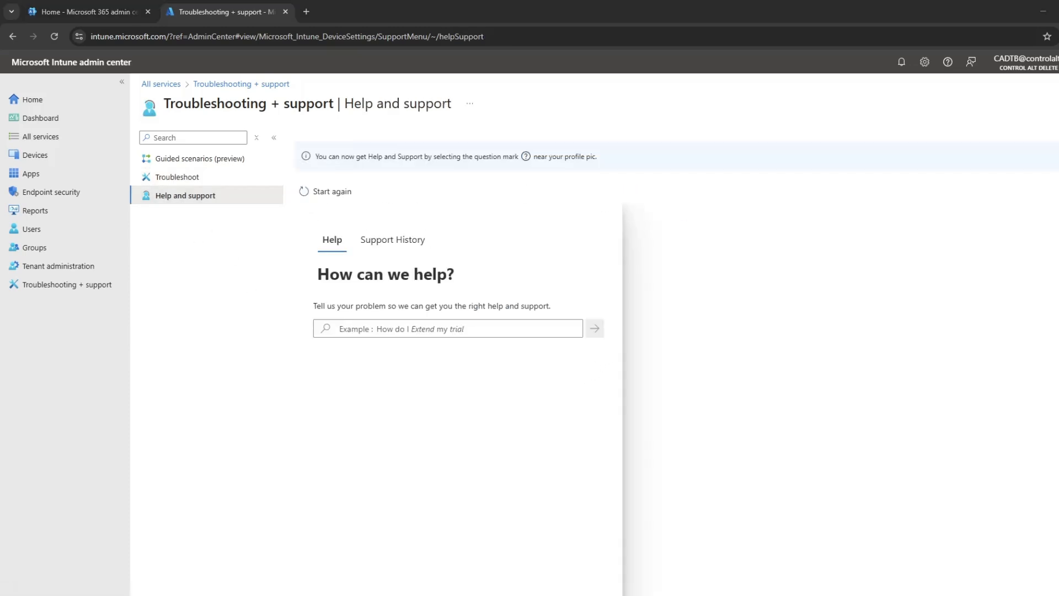
Step: Resubmit the Windows enrollment question and view the Contact Support phone and email options
type("Need help with enrolling a Windows device to Intune")
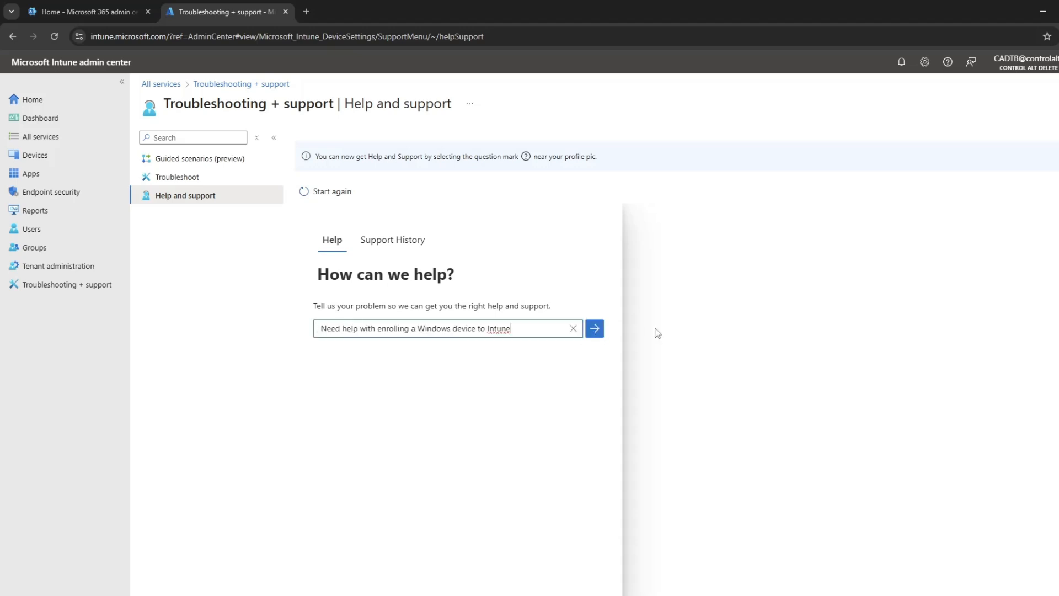
left_click(593, 328)
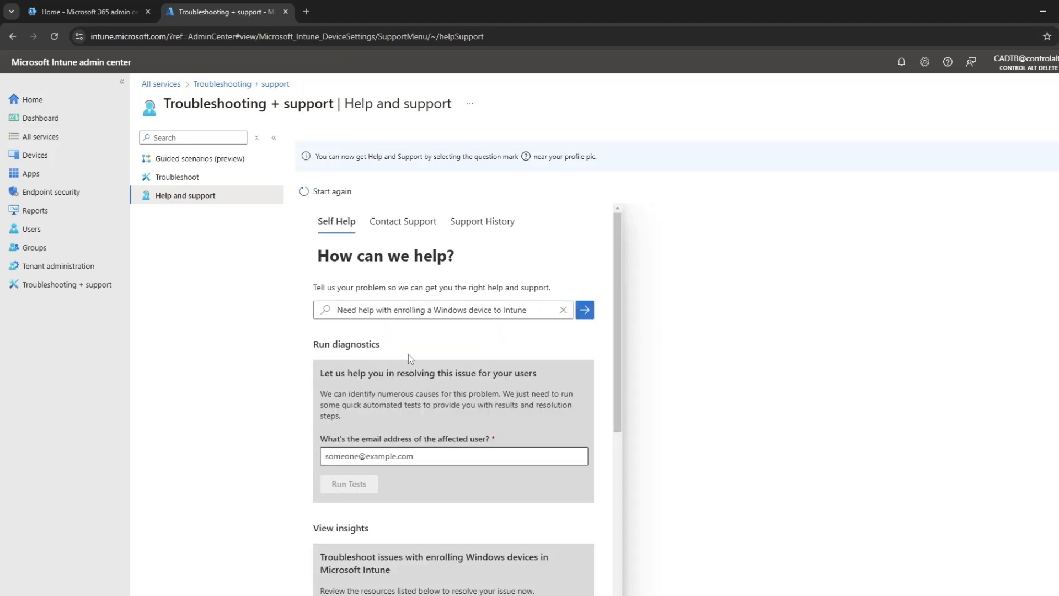
scroll("down", 3)
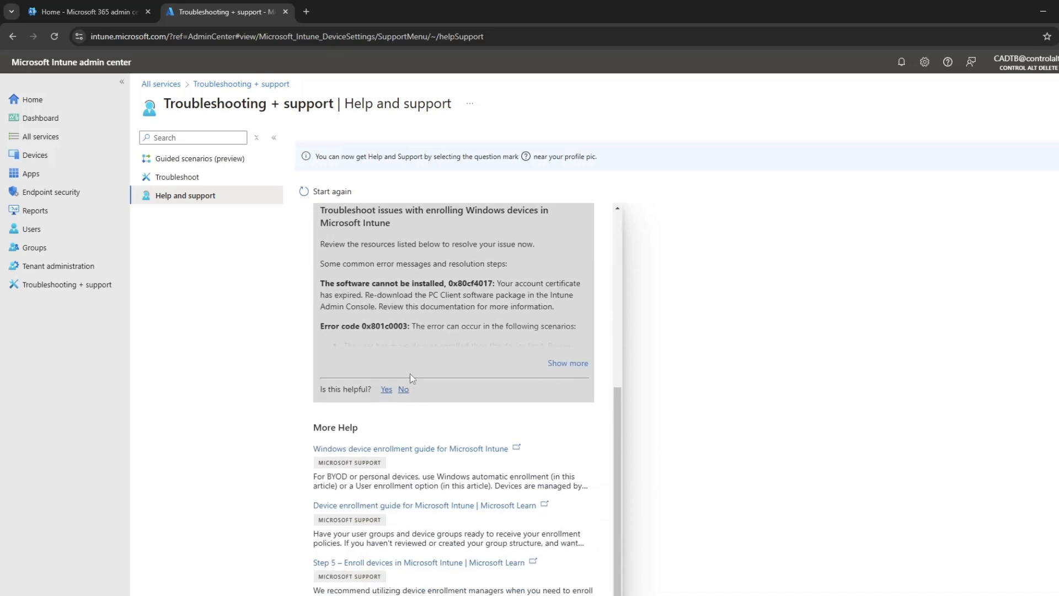
scroll("up", 3)
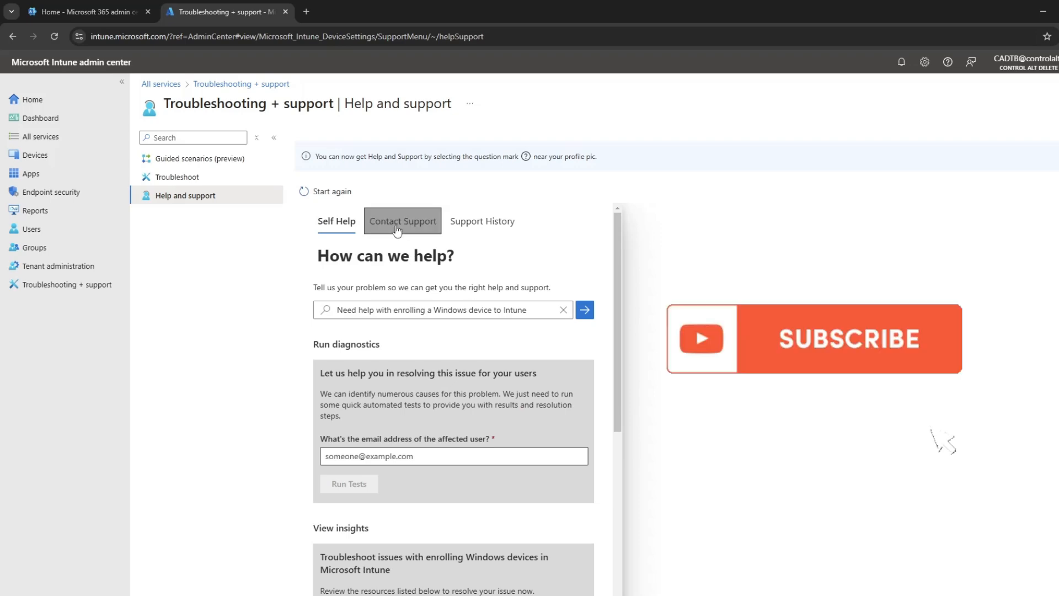
left_click(402, 221)
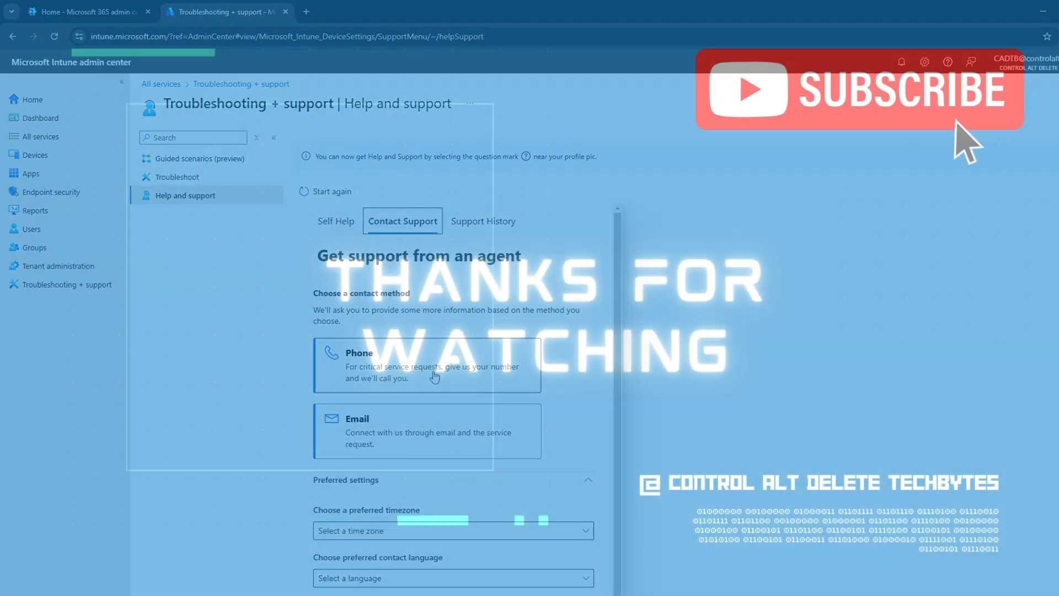